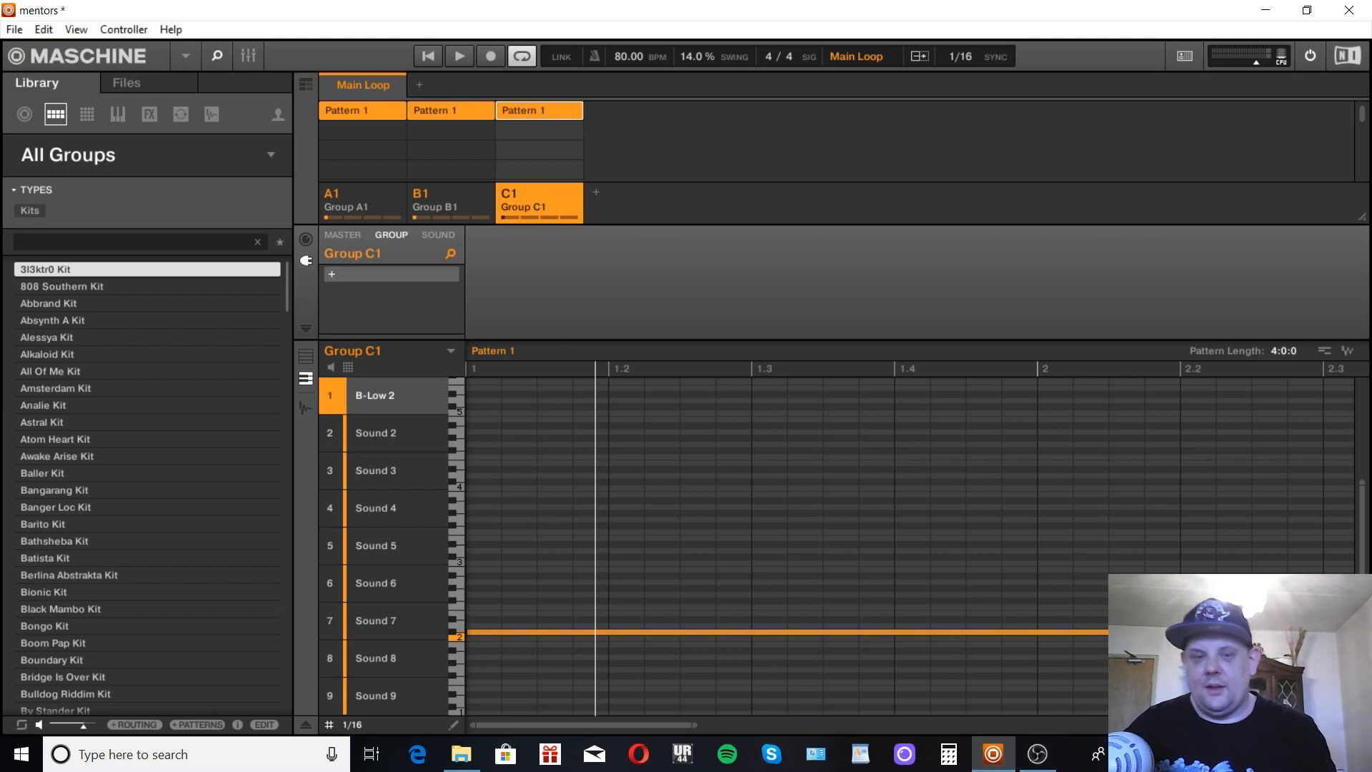
{"action": "mouse_move", "coordinate": [912, 720]}
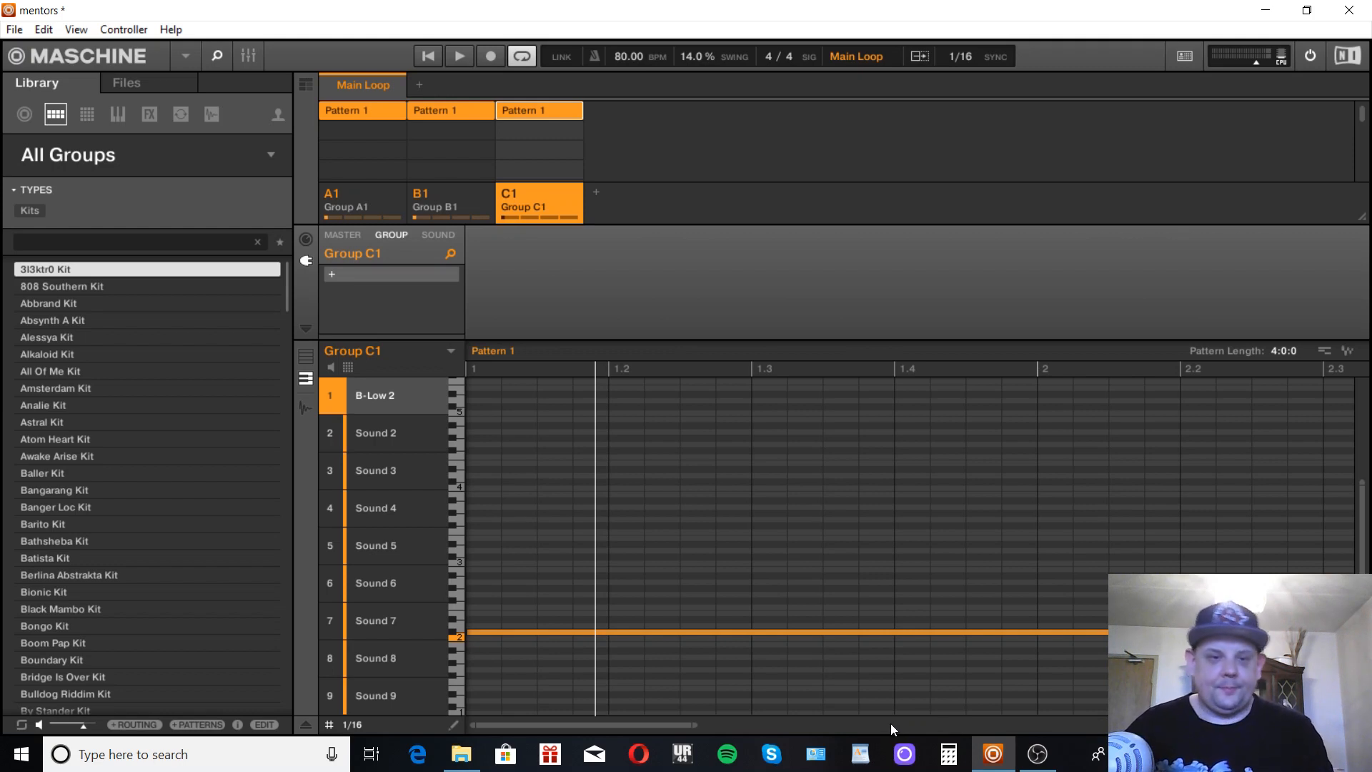
{"action": "mouse_move", "coordinate": [465, 213]}
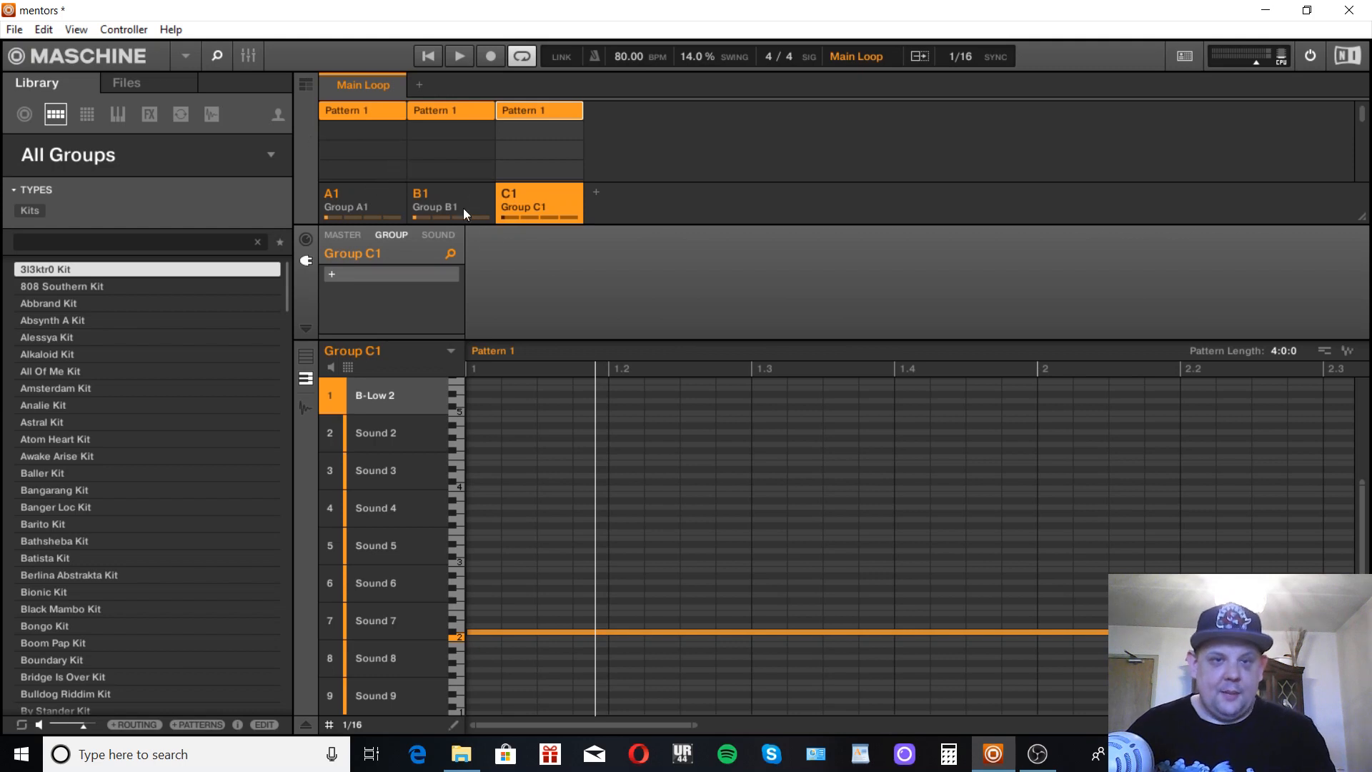
{"action": "mouse_move", "coordinate": [1039, 255]}
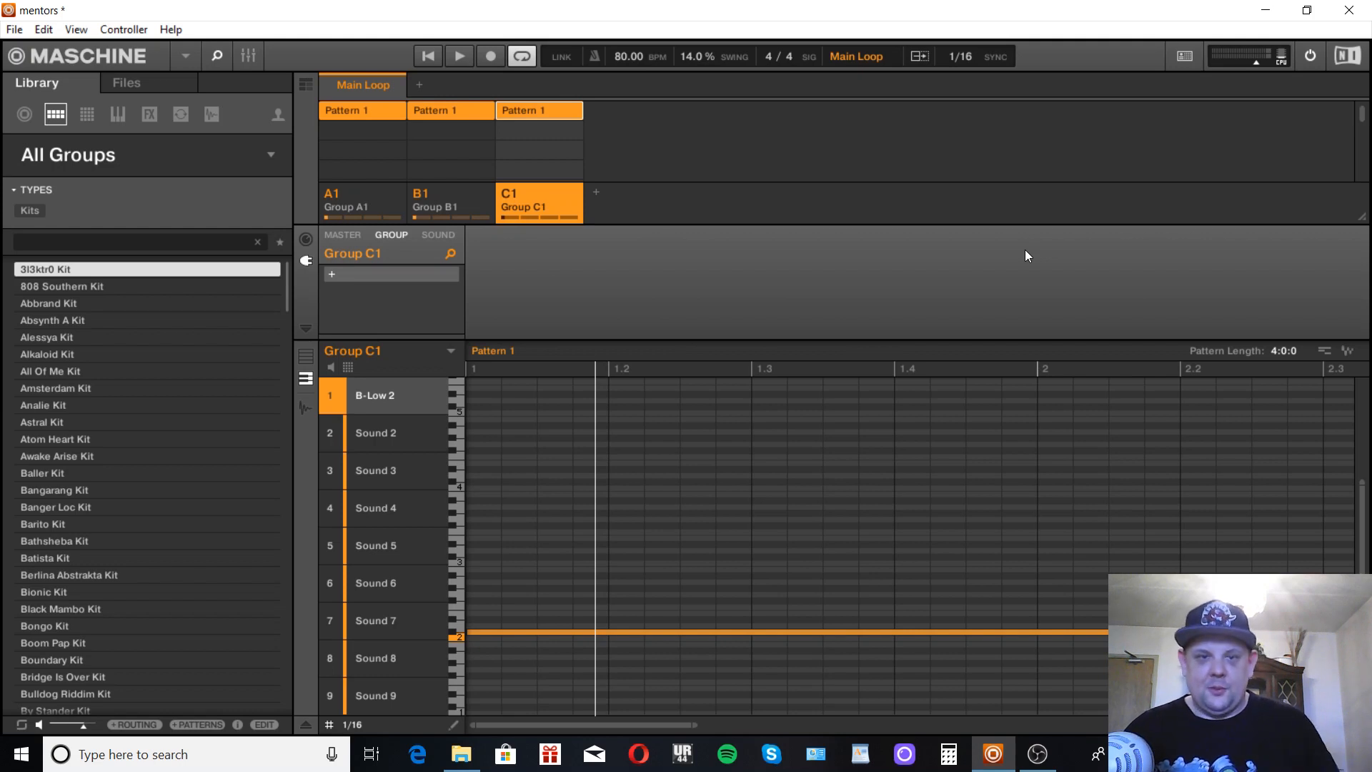
{"action": "mouse_move", "coordinate": [763, 353]}
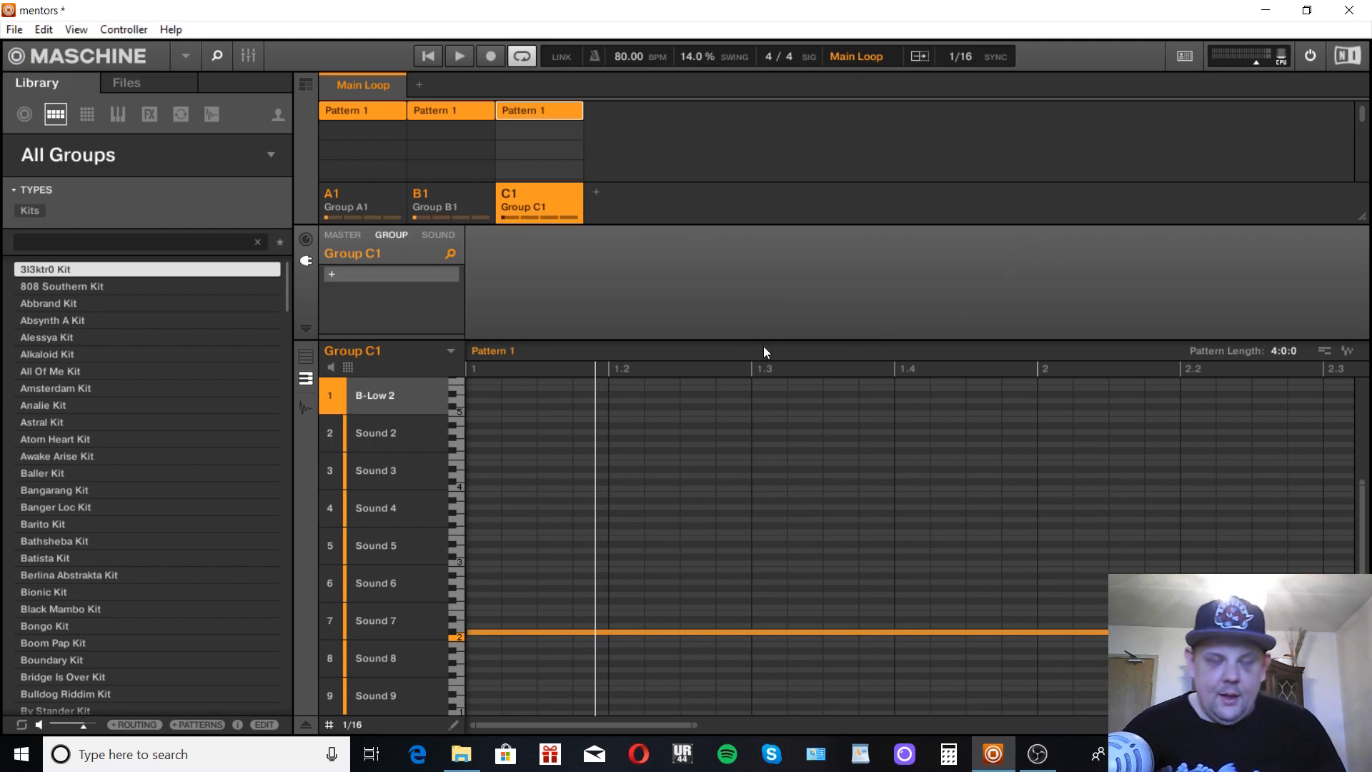
{"action": "mouse_move", "coordinate": [754, 356]}
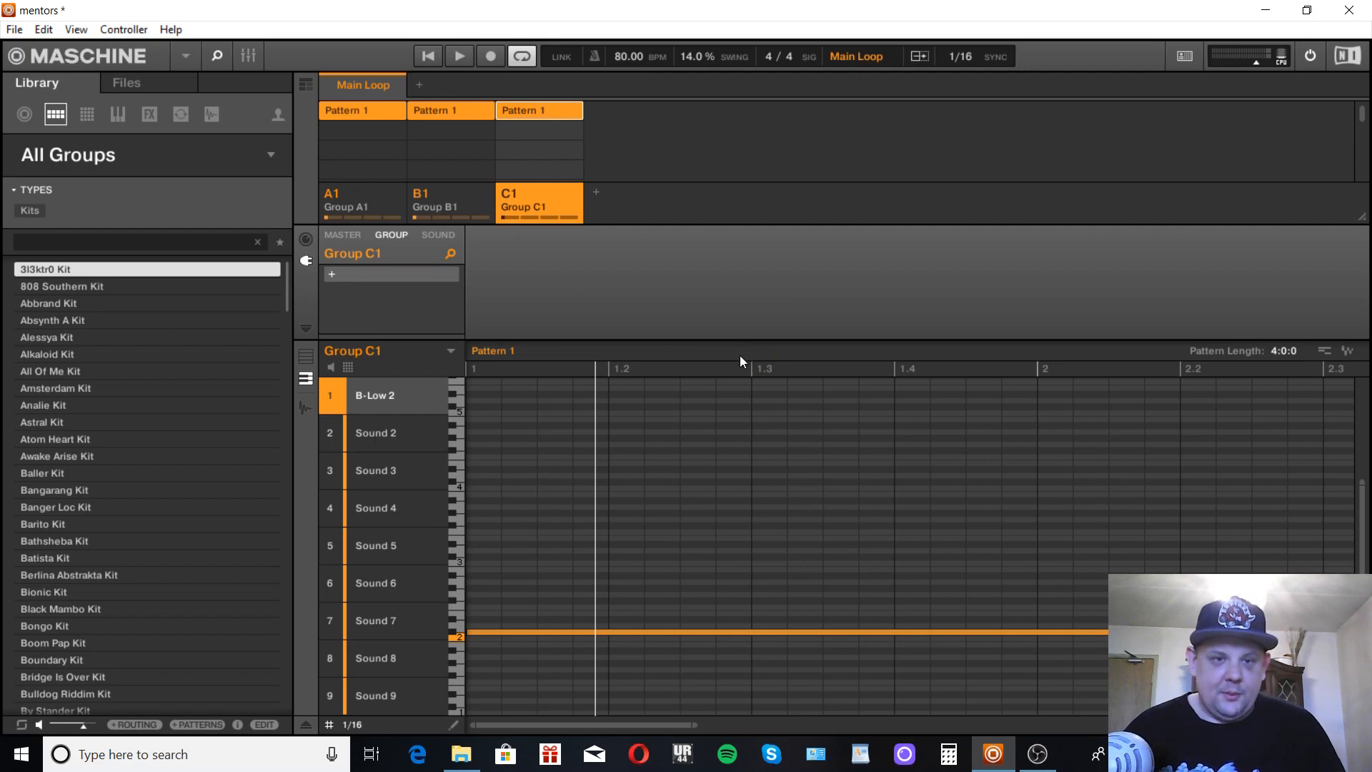
{"action": "mouse_move", "coordinate": [415, 347]}
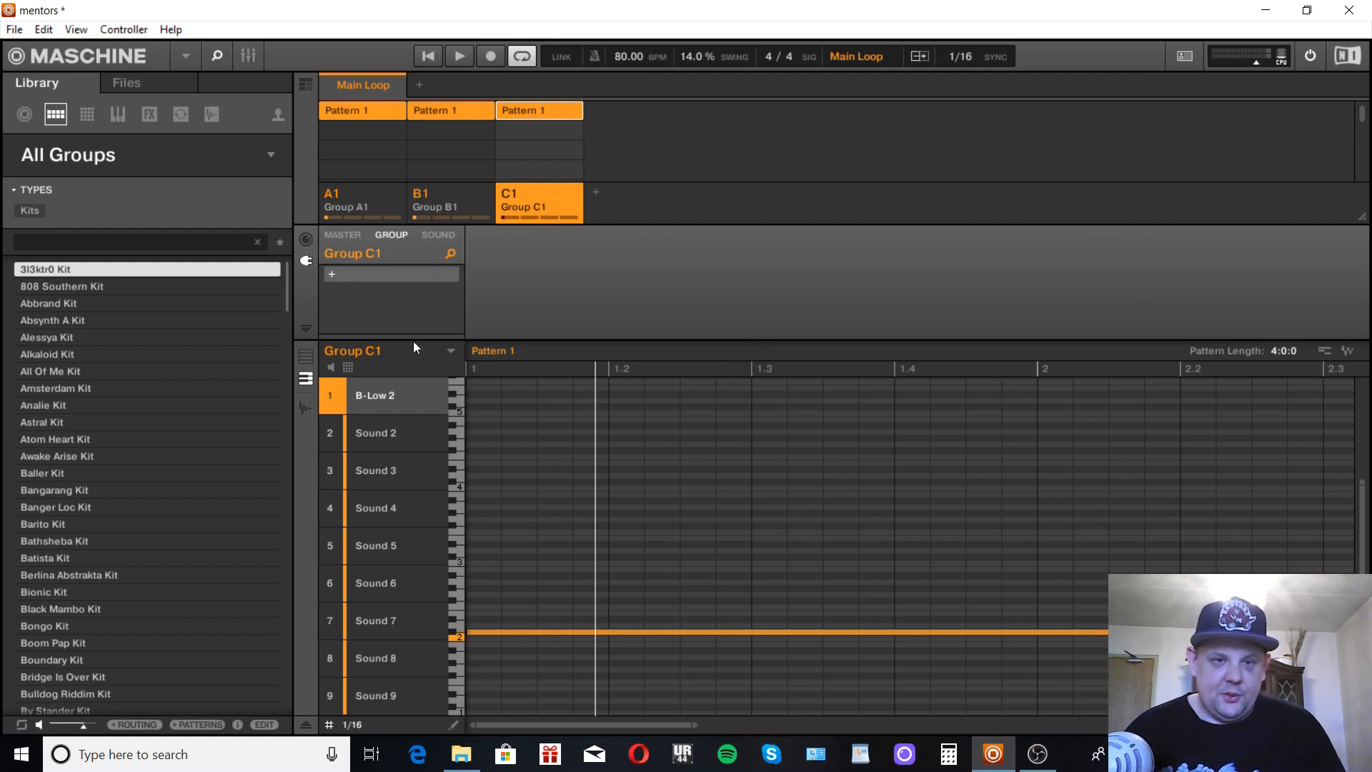
Step: Load Supercharger into Group C1's empty insert slot and show its Side-Chain Input page
{"action": "left_click", "coordinate": [333, 274]}
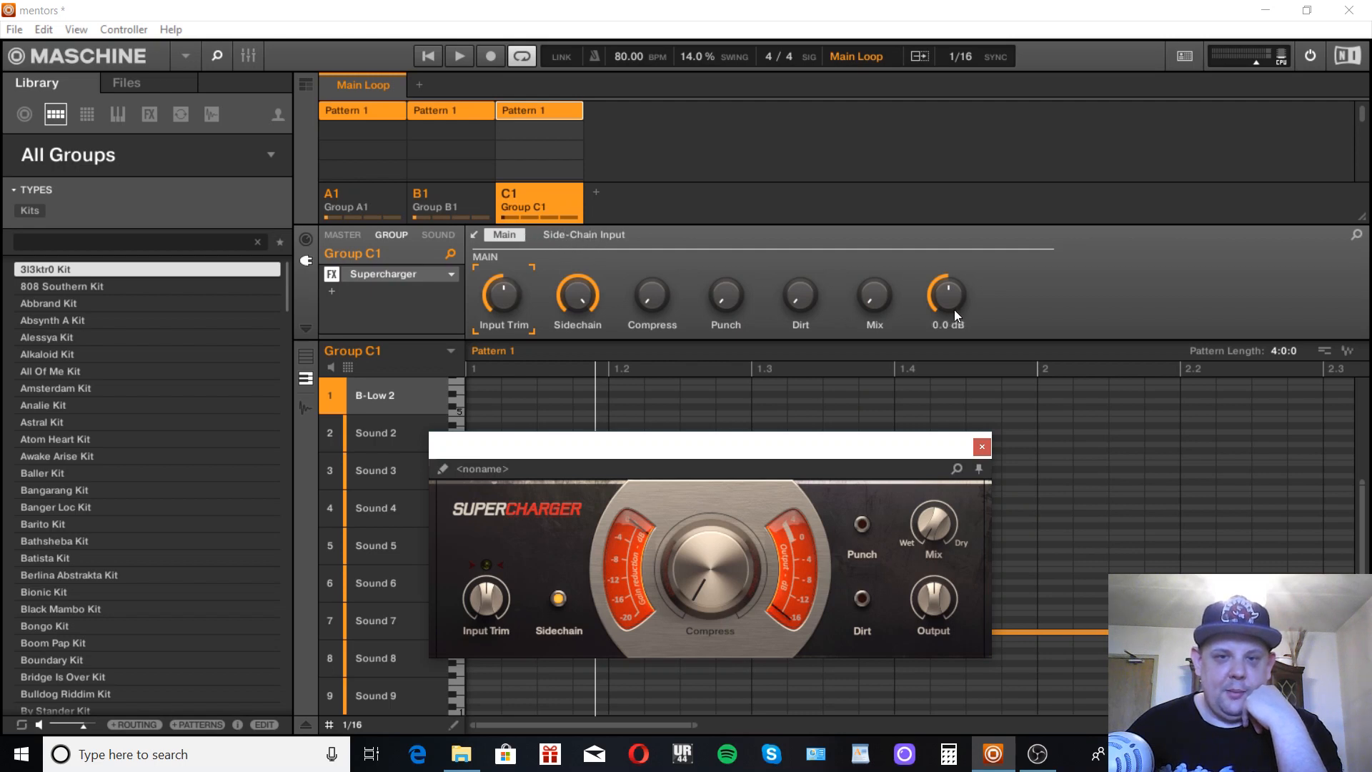
{"action": "left_click", "coordinate": [582, 235]}
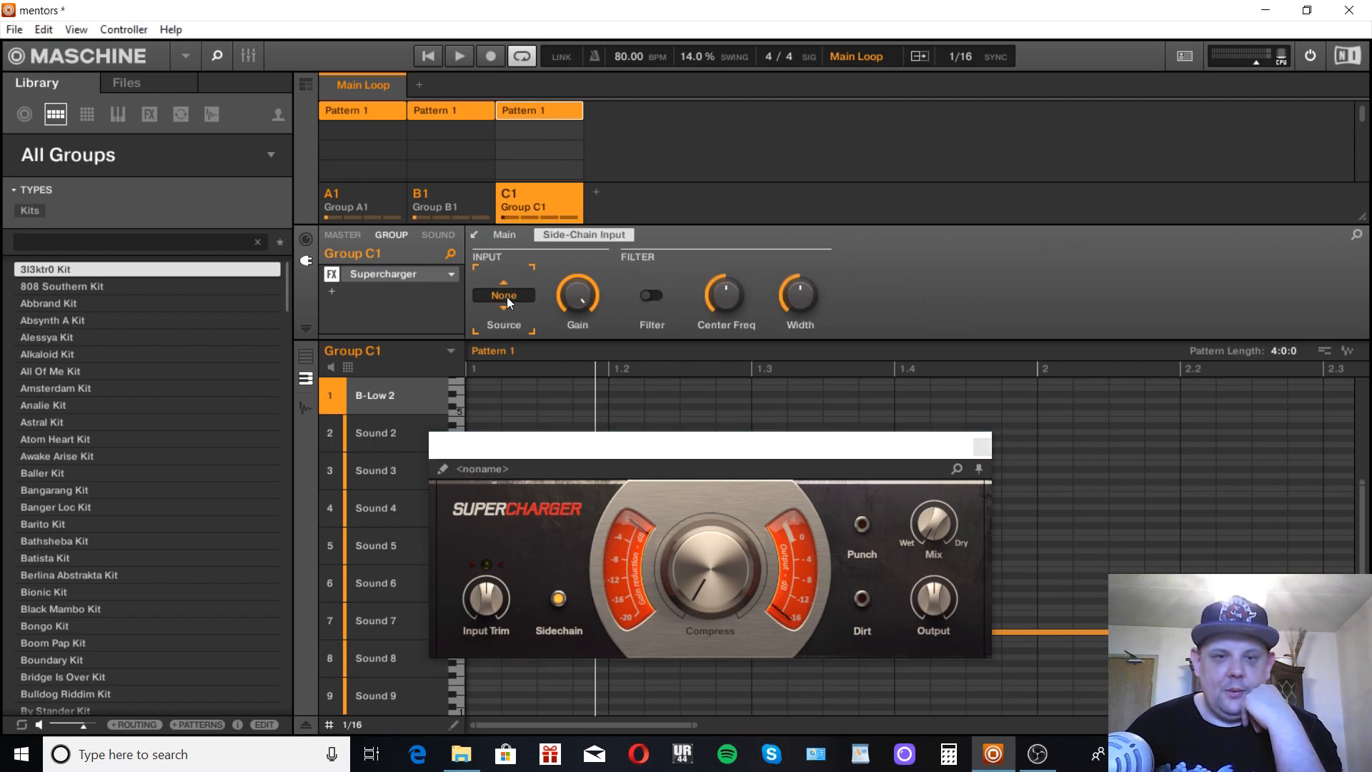
Step: Set the side-chain Source to B1:S5 (Group B1: MGLD - KICK 7) and confirm it
{"action": "left_click", "coordinate": [503, 295]}
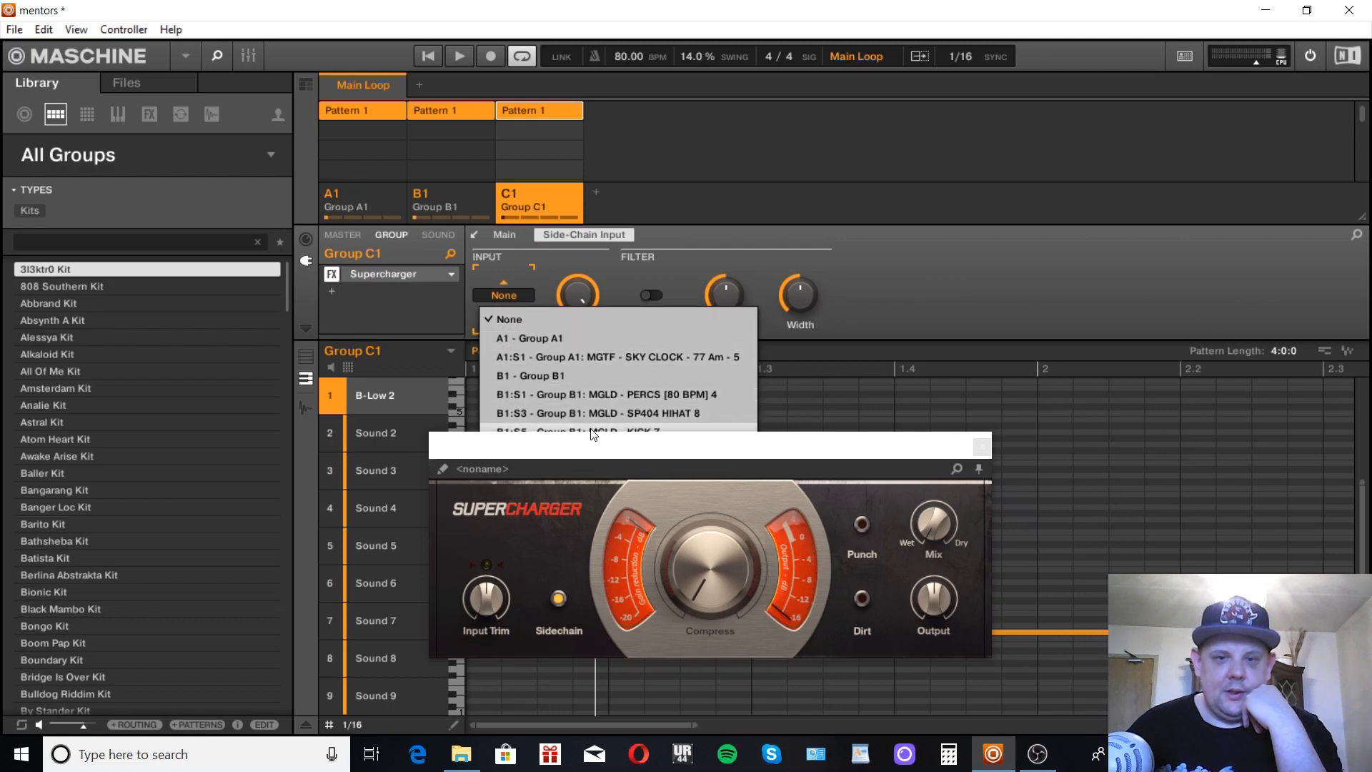
{"action": "left_click", "coordinate": [589, 431]}
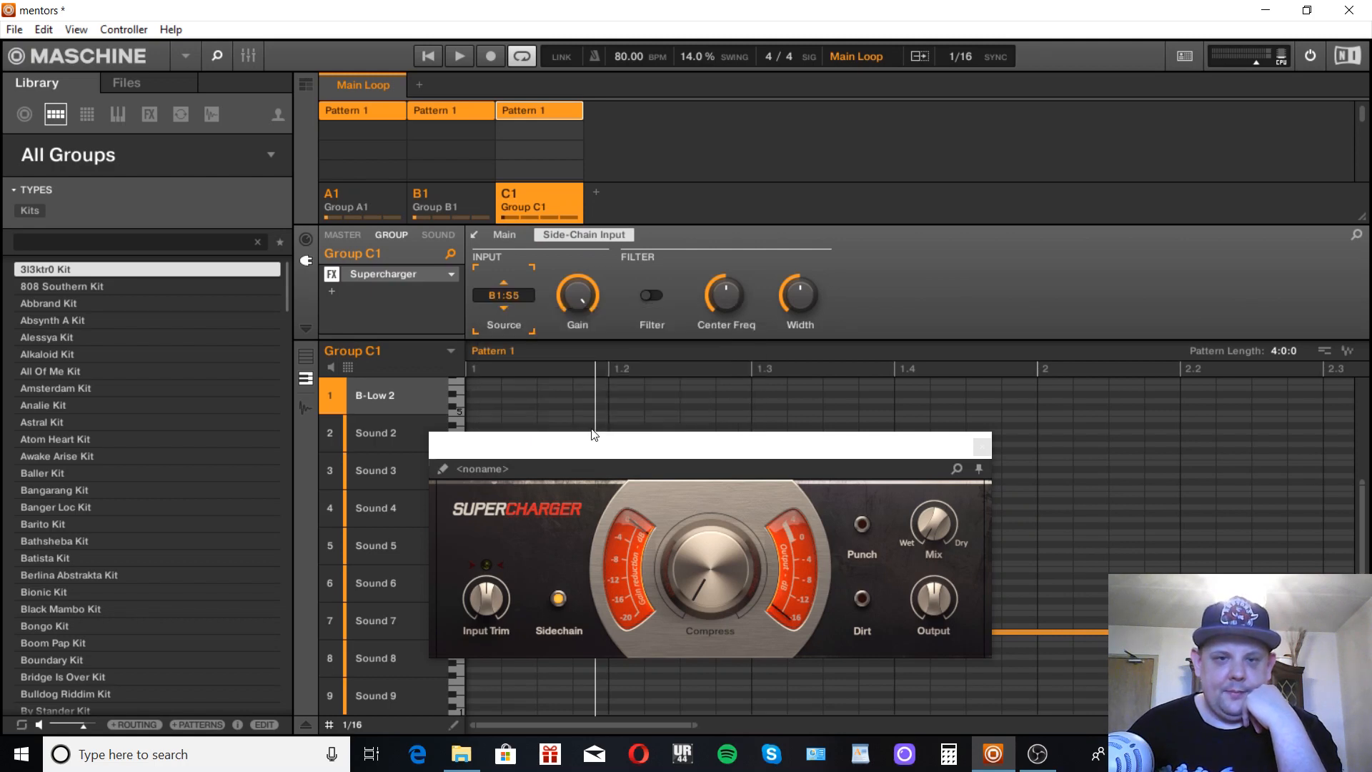
{"action": "left_click", "coordinate": [503, 295]}
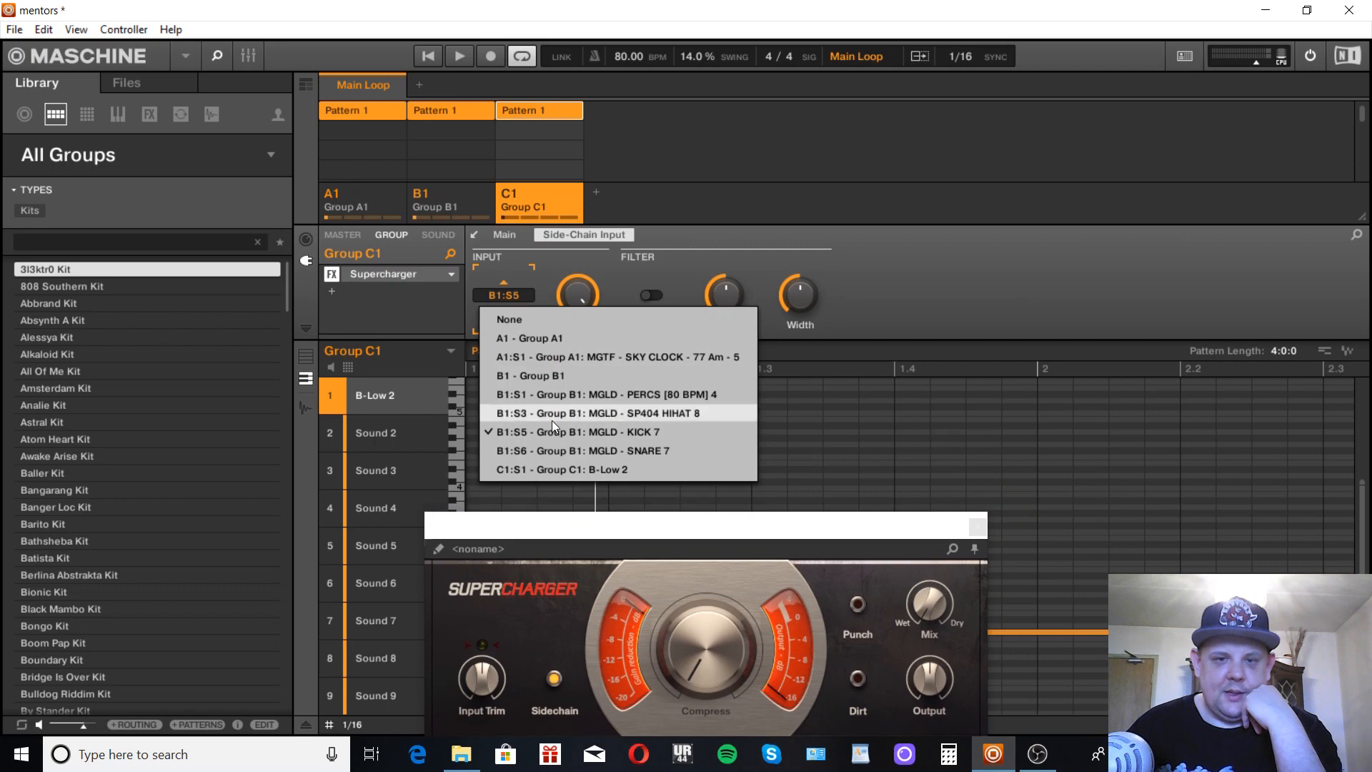
{"action": "left_click", "coordinate": [572, 432]}
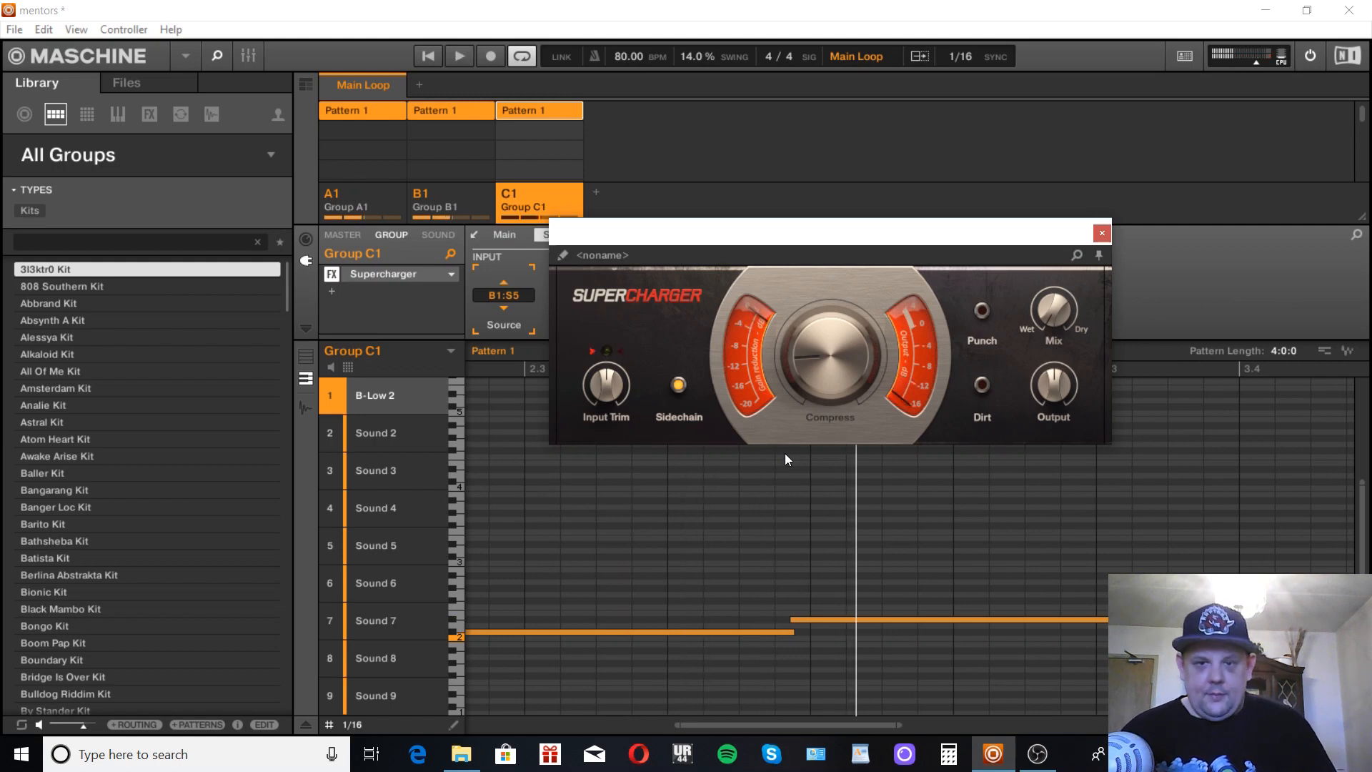
{"action": "mouse_move", "coordinate": [705, 415]}
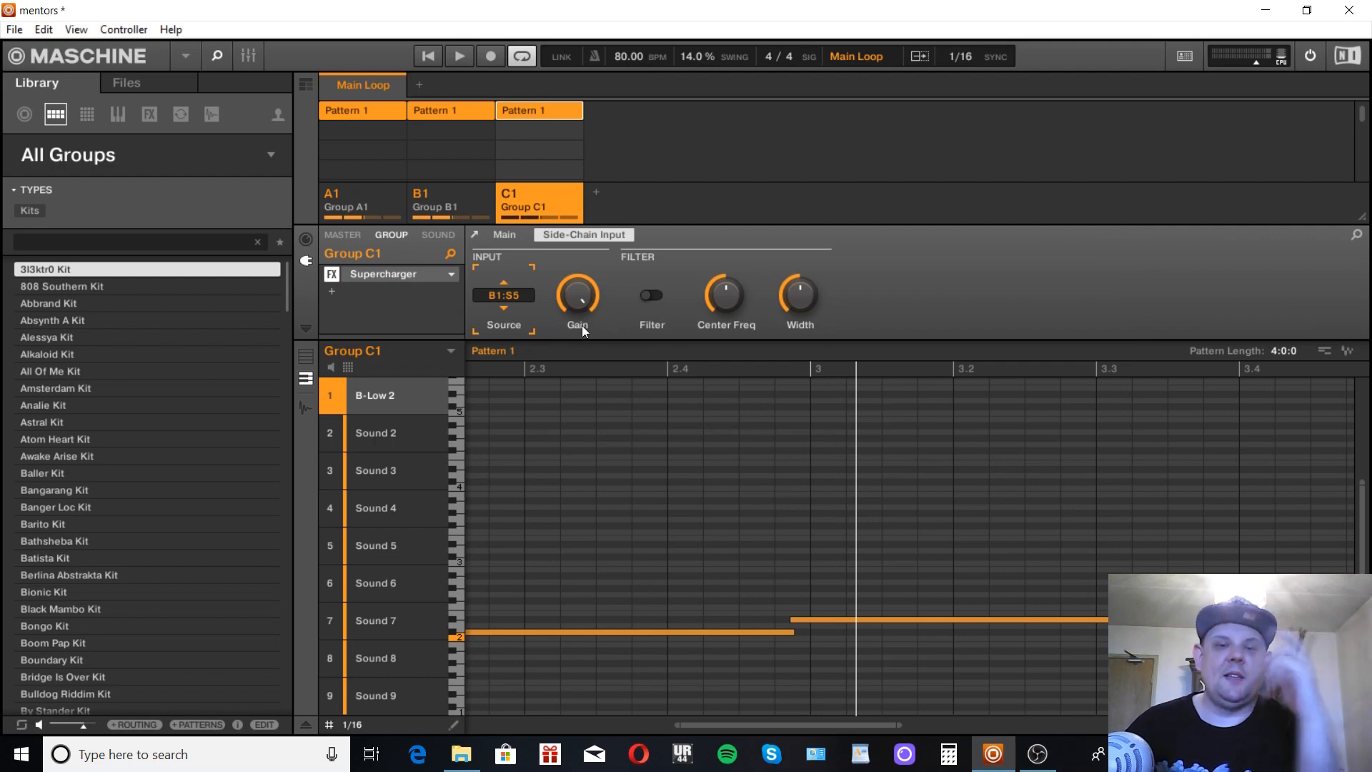
Step: Close the Supercharger plugin window, keeping the Side-Chain Input page with source B1:S5
{"action": "left_click", "coordinate": [503, 295]}
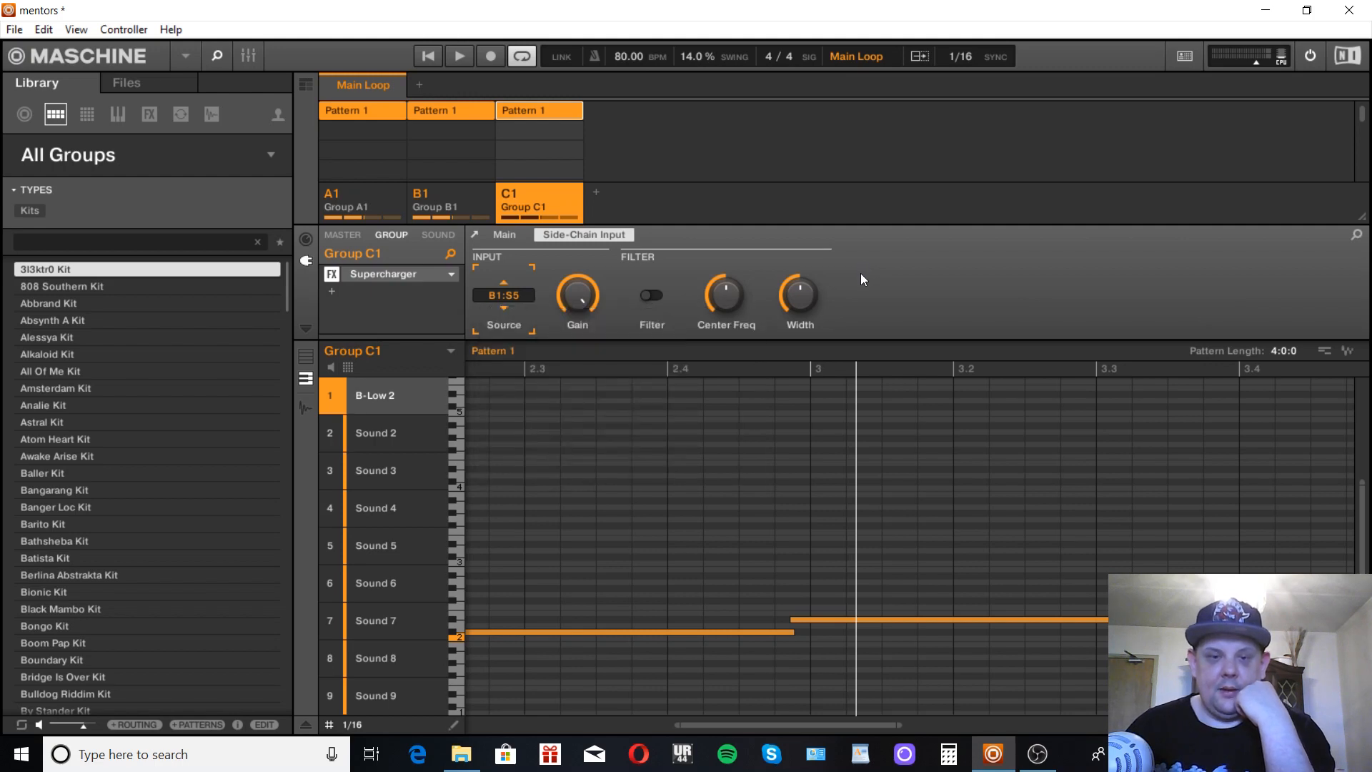
{"action": "mouse_move", "coordinate": [857, 286]}
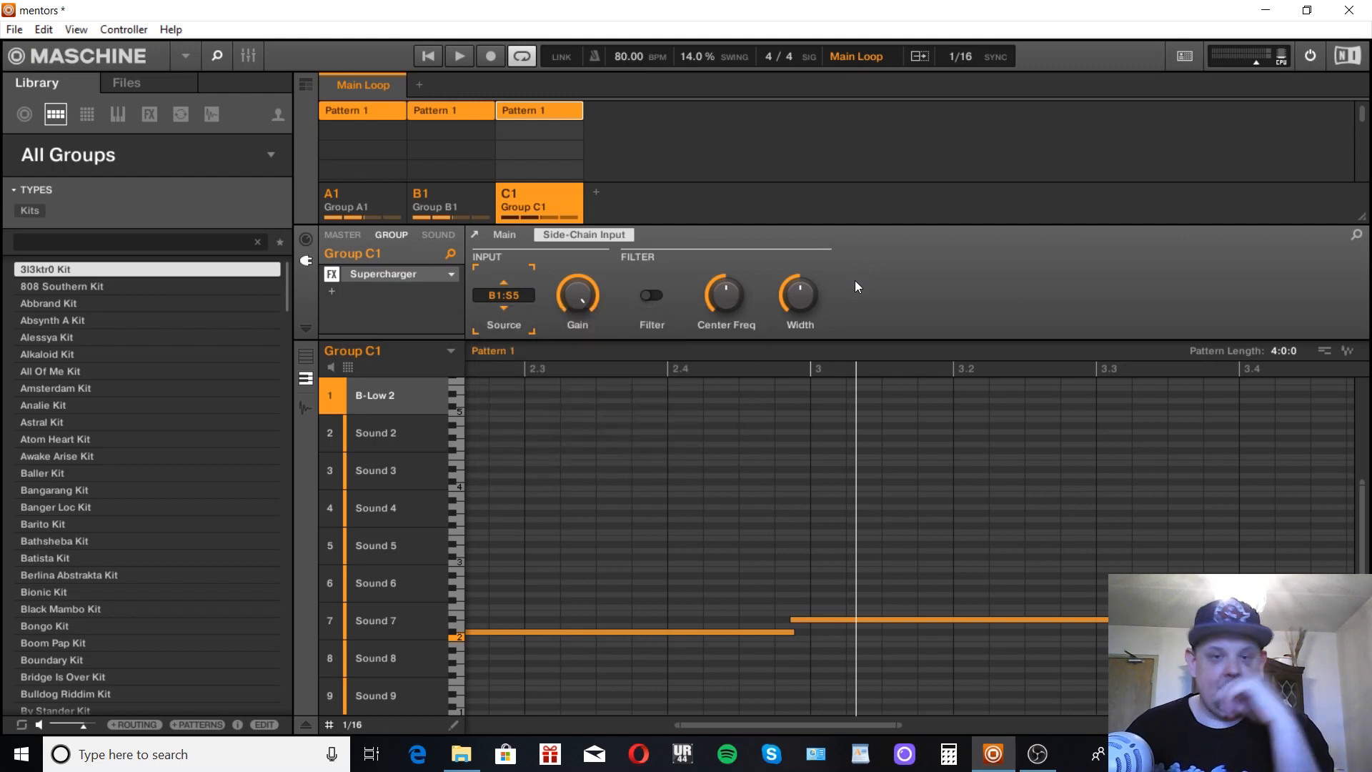
{"action": "mouse_move", "coordinate": [393, 288]}
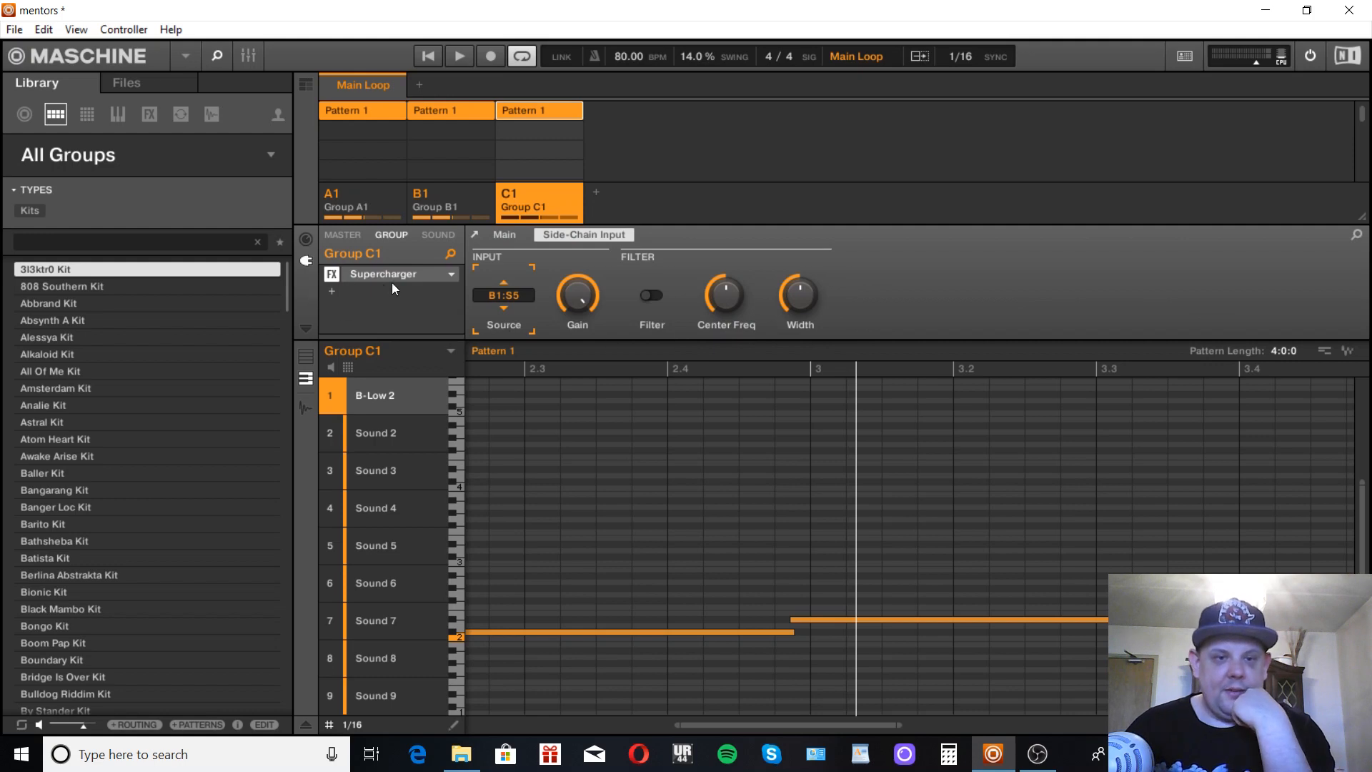
{"action": "mouse_move", "coordinate": [361, 307]}
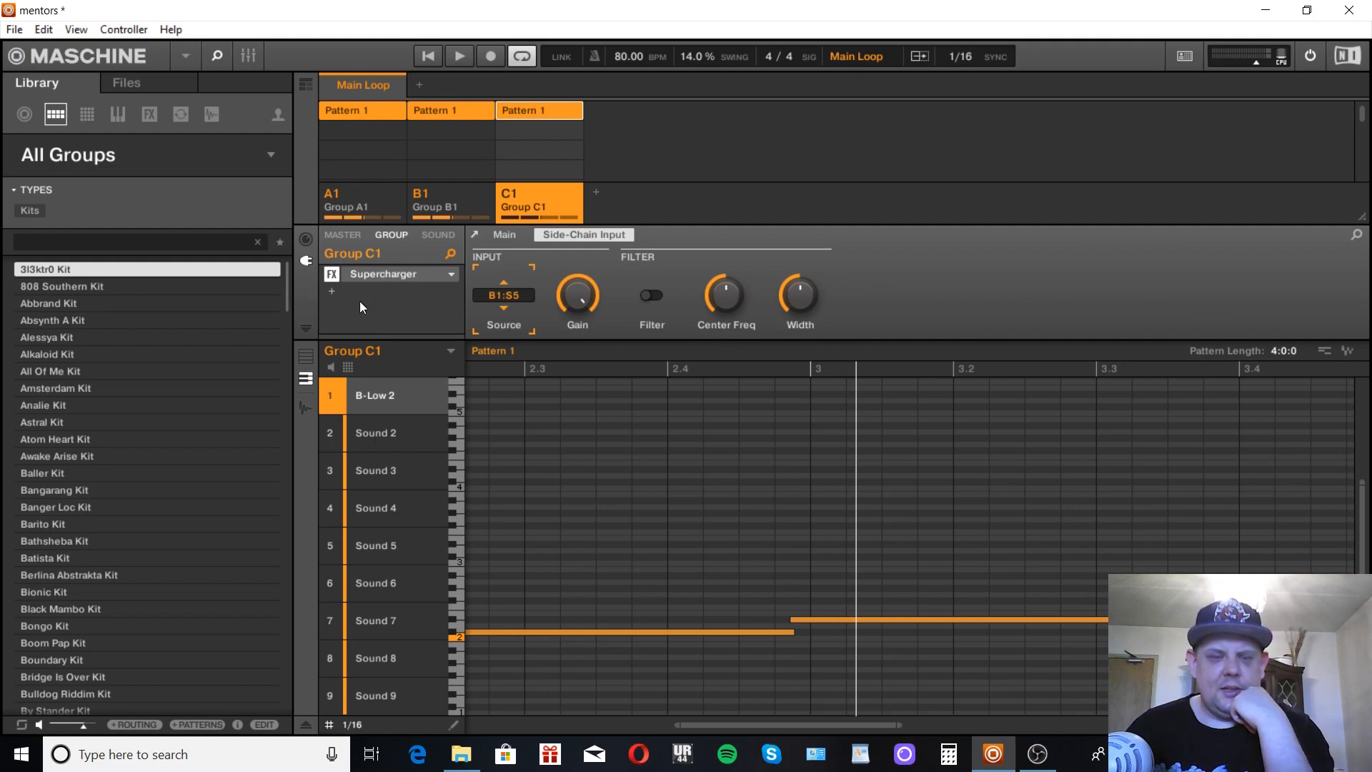